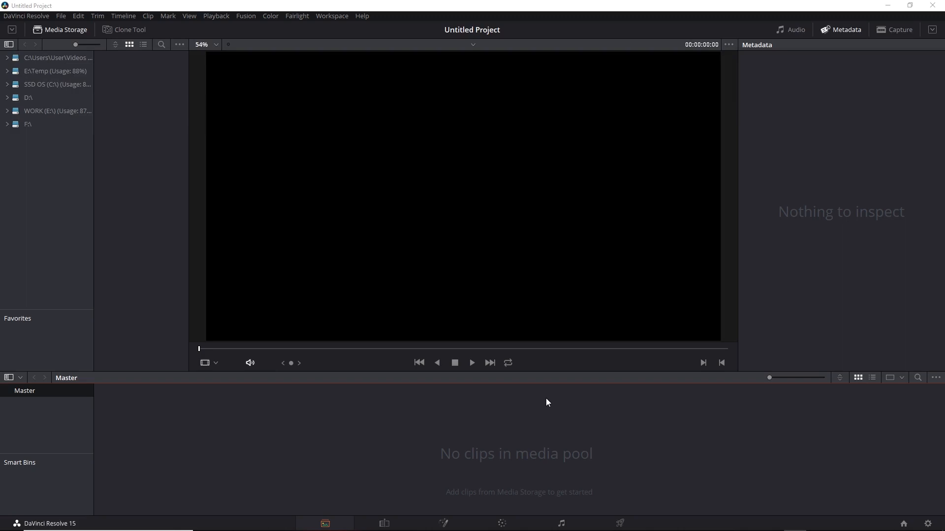
# - Open Project Settings for the untitled project using the gear icon
pyautogui.click(927, 523)
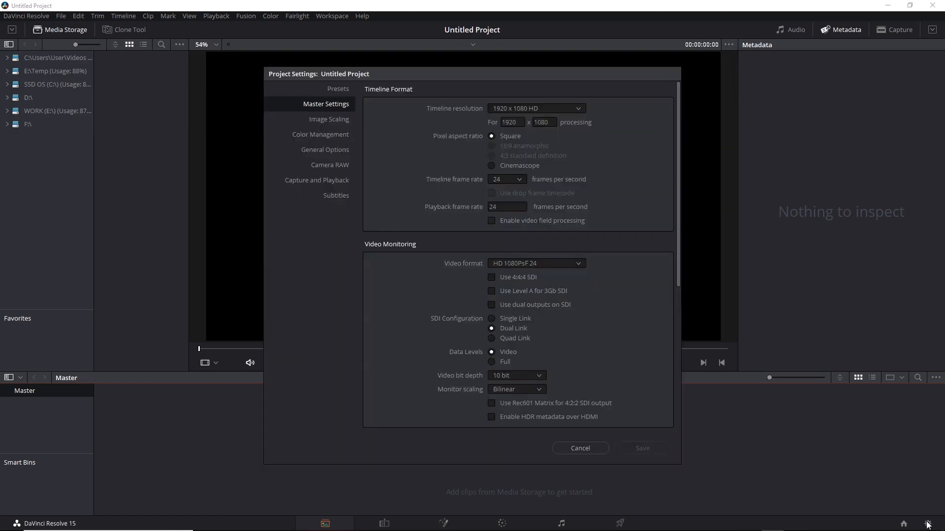
# - In Color Management, set colour science to ACEScct with ACES version 1.1
pyautogui.click(320, 134)
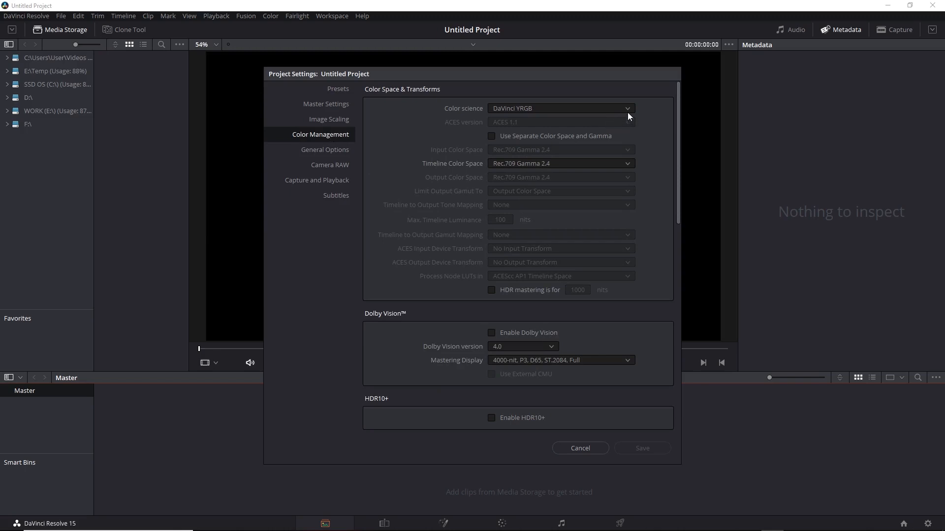
pyautogui.click(626, 109)
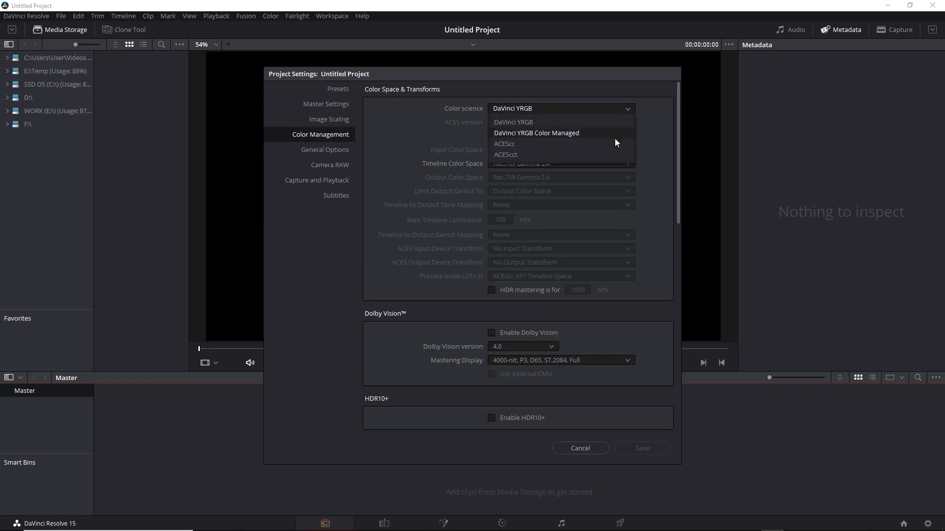
pyautogui.moveTo(615, 149)
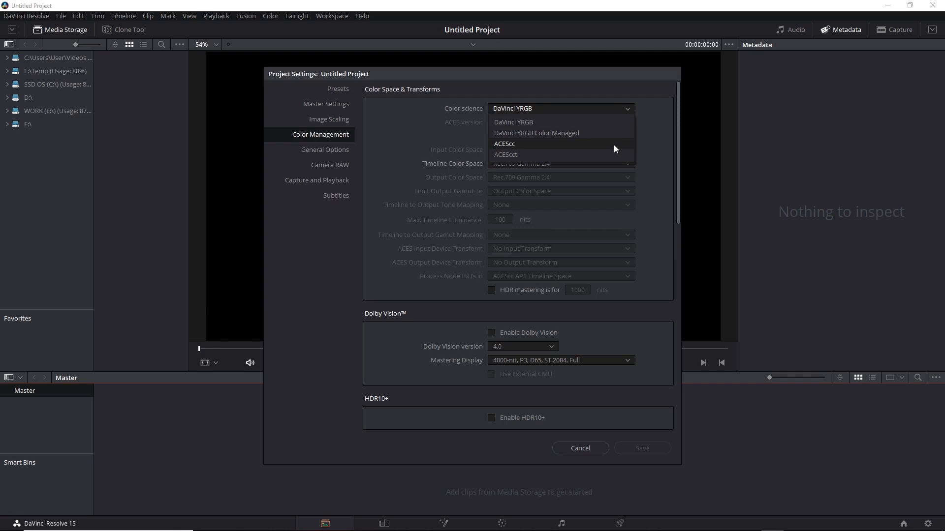
pyautogui.moveTo(615, 158)
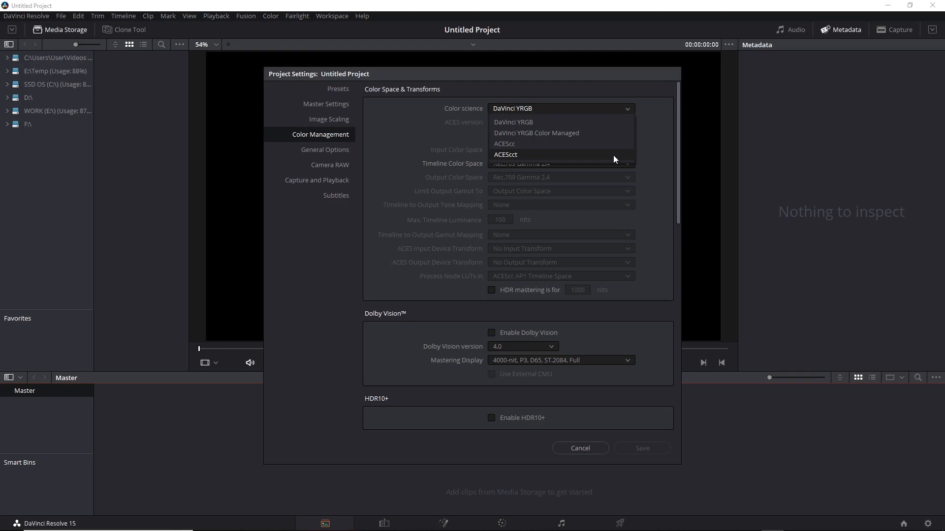
pyautogui.click(505, 154)
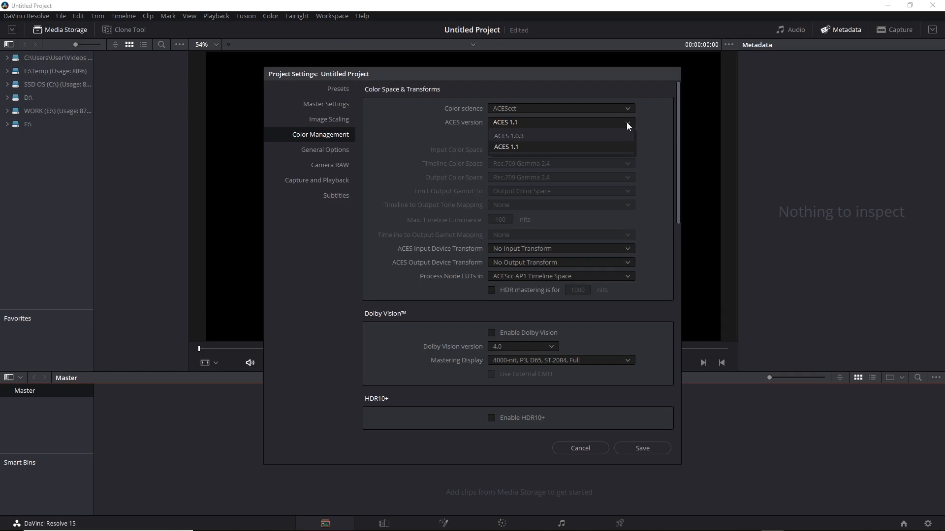
# - Keep ACES version 1.1 and choose Rec.709 as the ACES output device transform
pyautogui.click(505, 147)
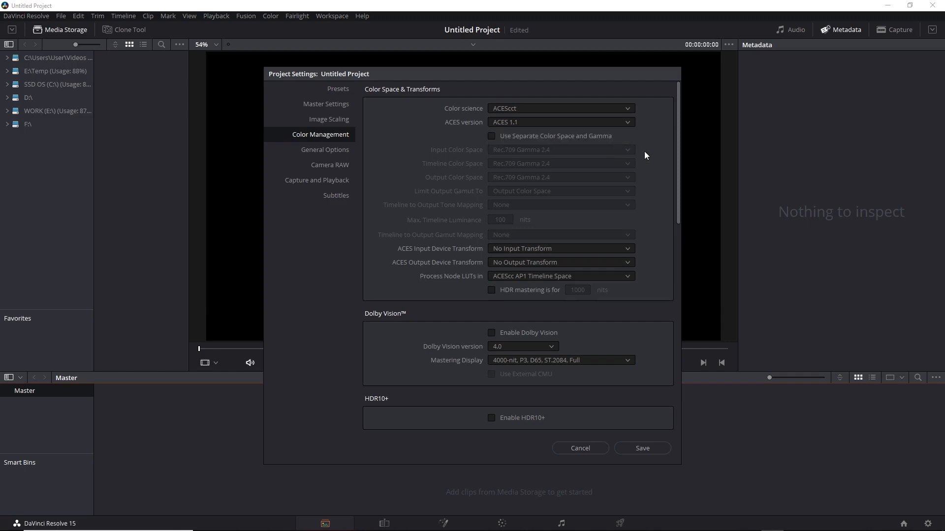
pyautogui.moveTo(640, 256)
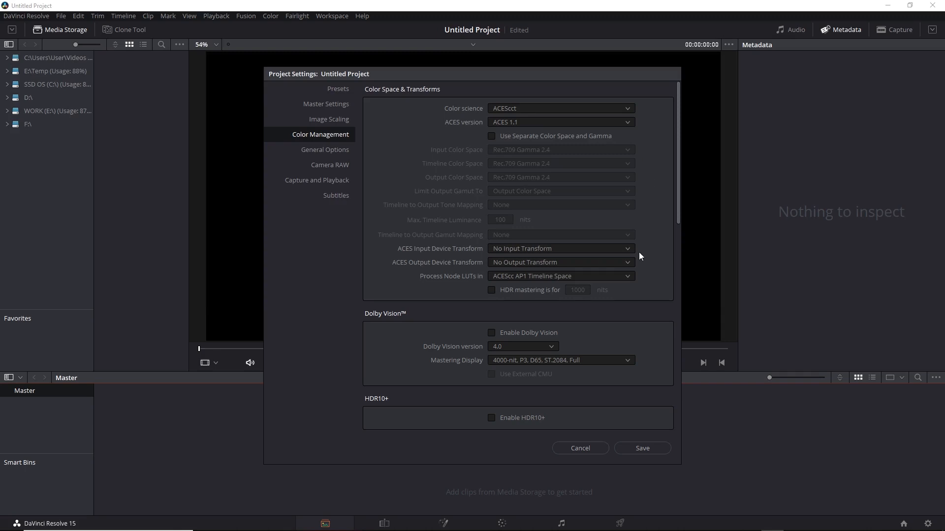
pyautogui.moveTo(638, 272)
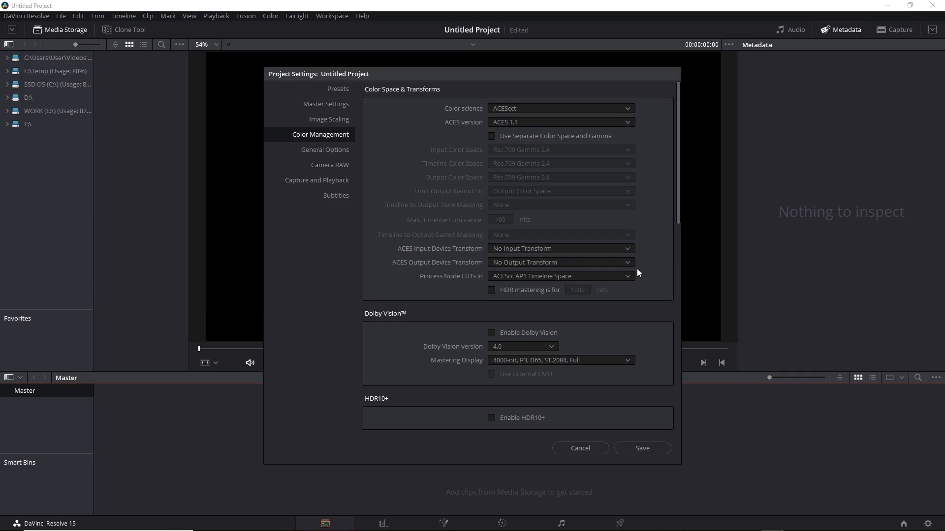
pyautogui.moveTo(645, 256)
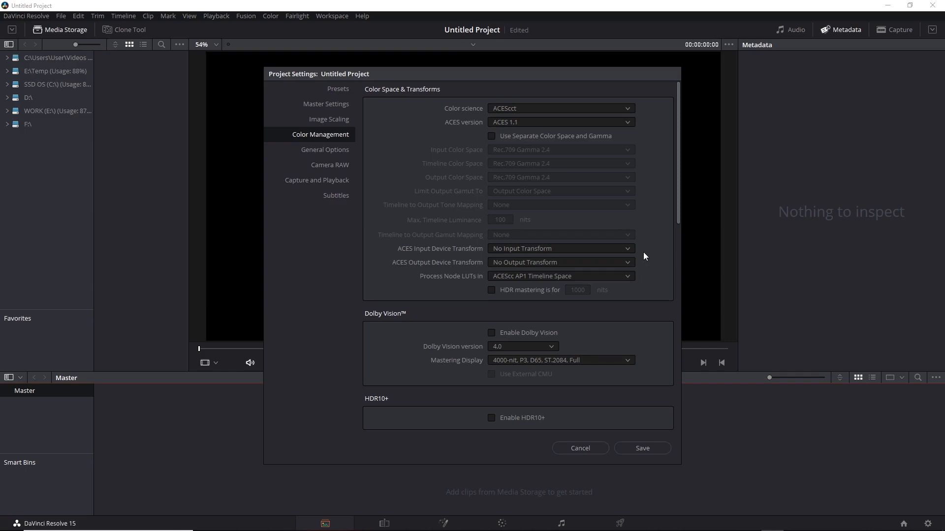
pyautogui.moveTo(582, 249)
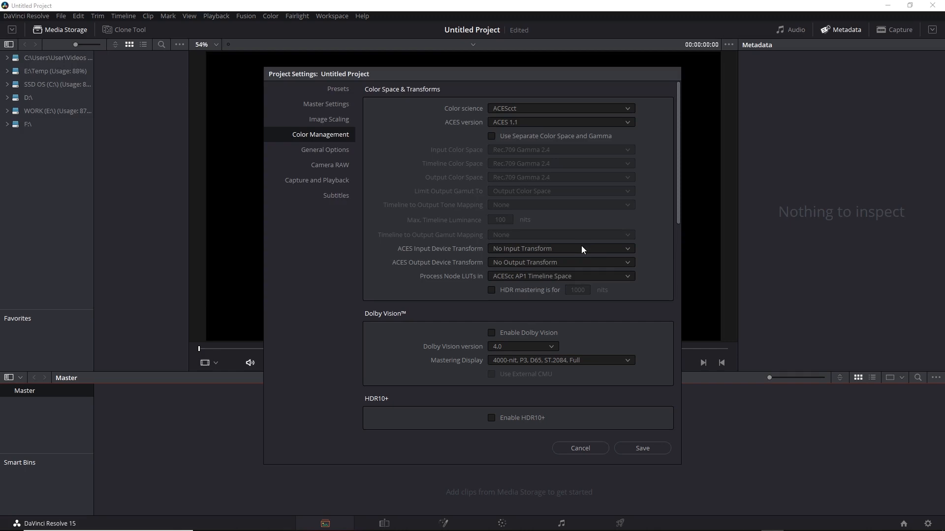
pyautogui.moveTo(651, 264)
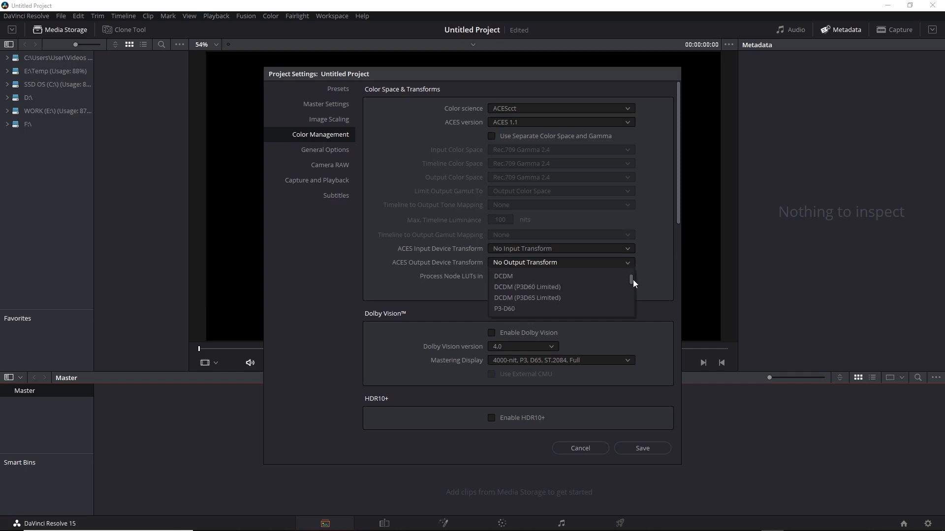
pyautogui.scroll(-3)
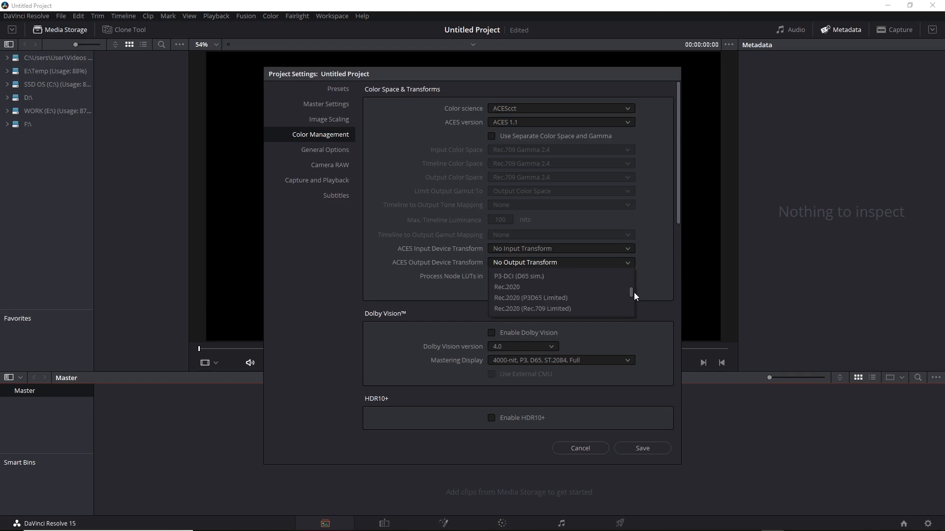
pyautogui.scroll(-3)
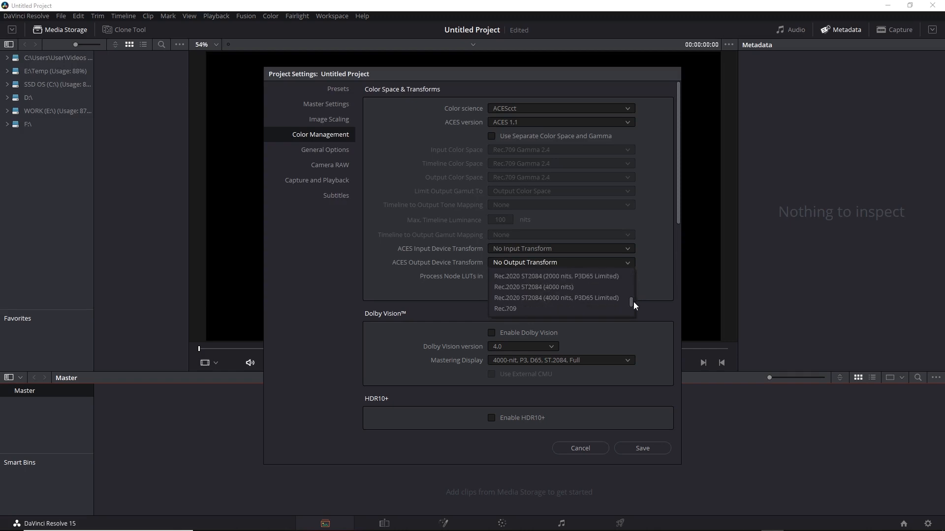
pyautogui.scroll(-3)
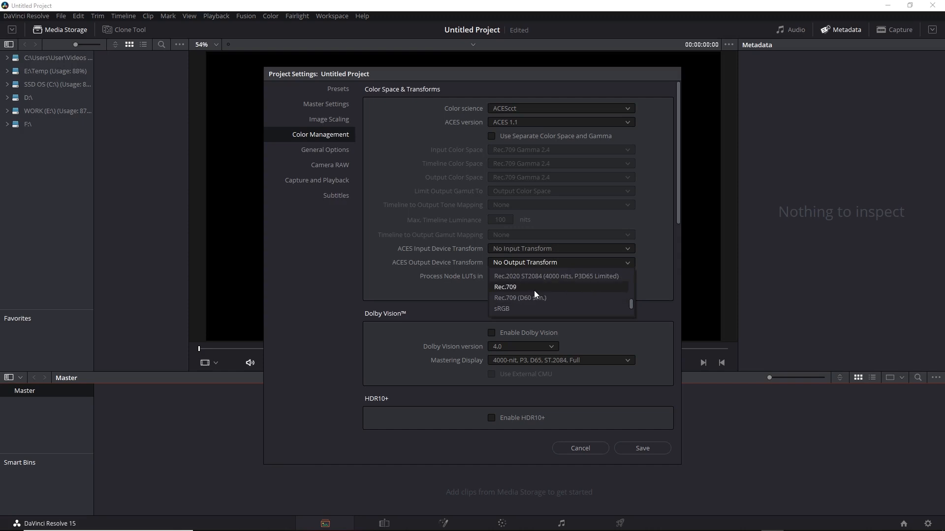
pyautogui.click(504, 287)
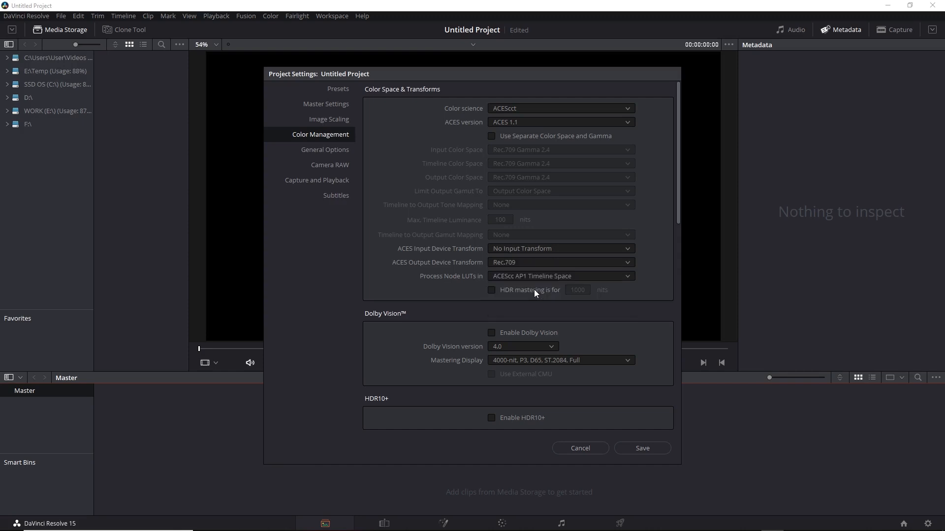
pyautogui.moveTo(584, 359)
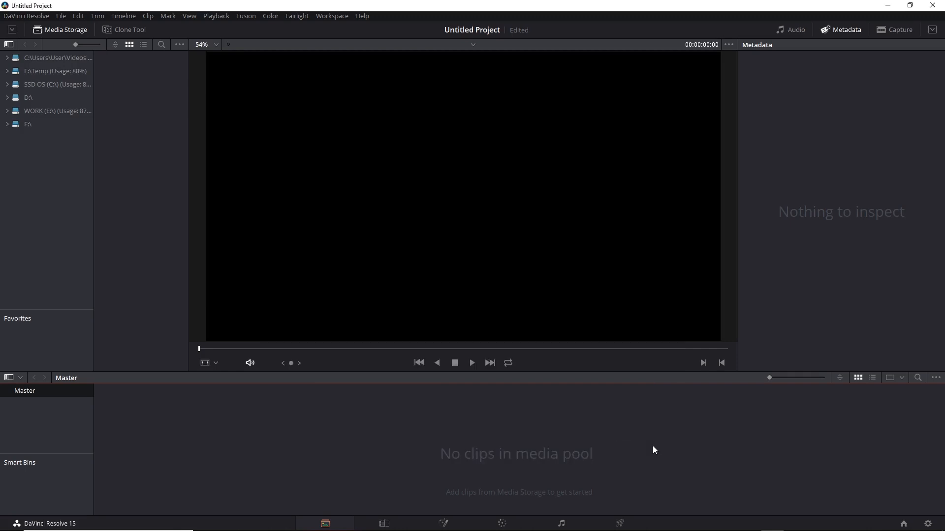
# - Import AlexaLFProRes.mov and RedOneMysterium4K.R3D into the media pool
pyautogui.rightClick(518, 452)
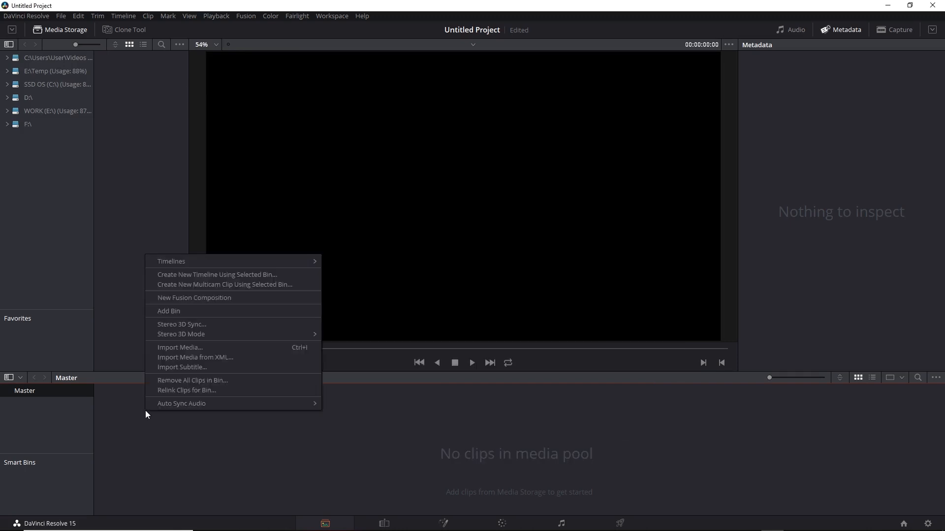
pyautogui.click(180, 347)
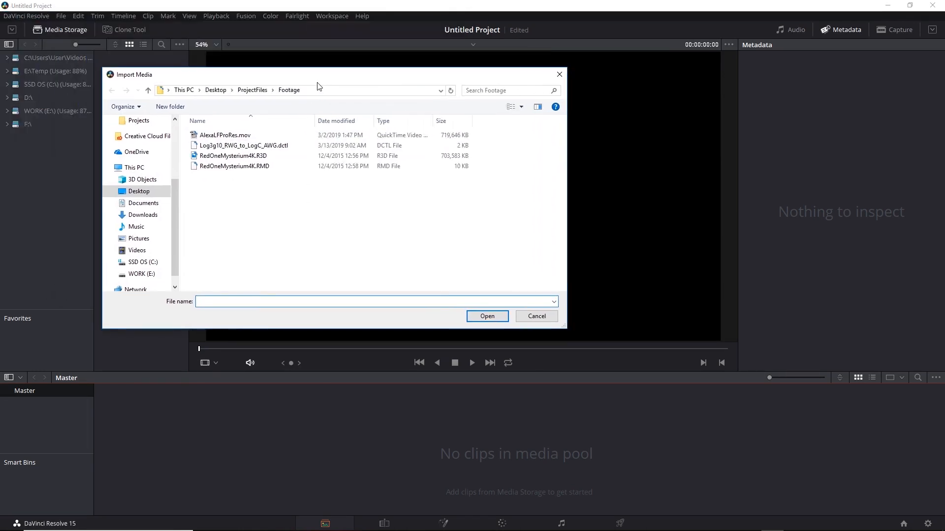
pyautogui.click(225, 135)
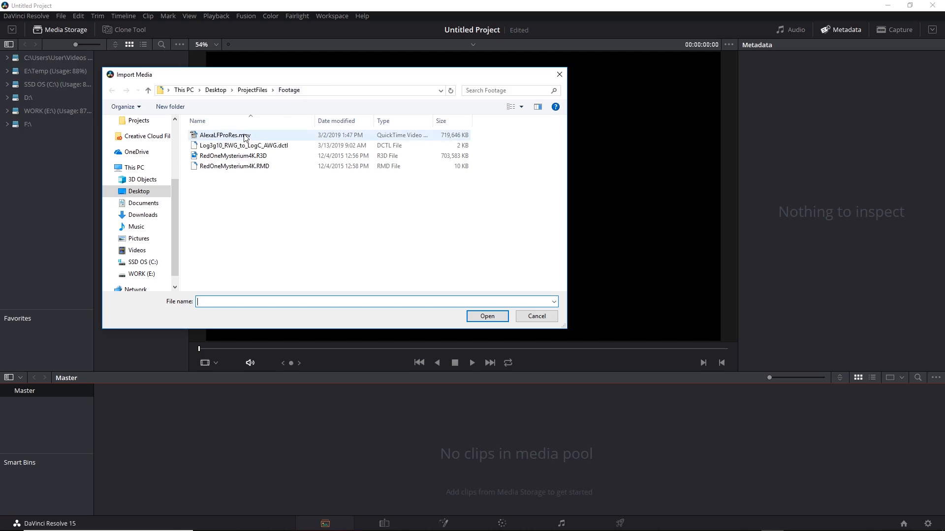
pyautogui.click(234, 155)
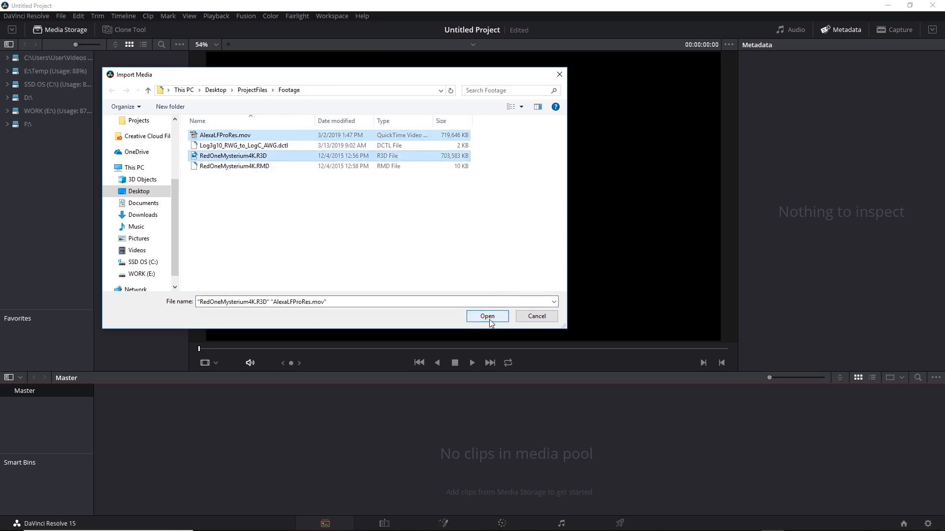
pyautogui.click(487, 316)
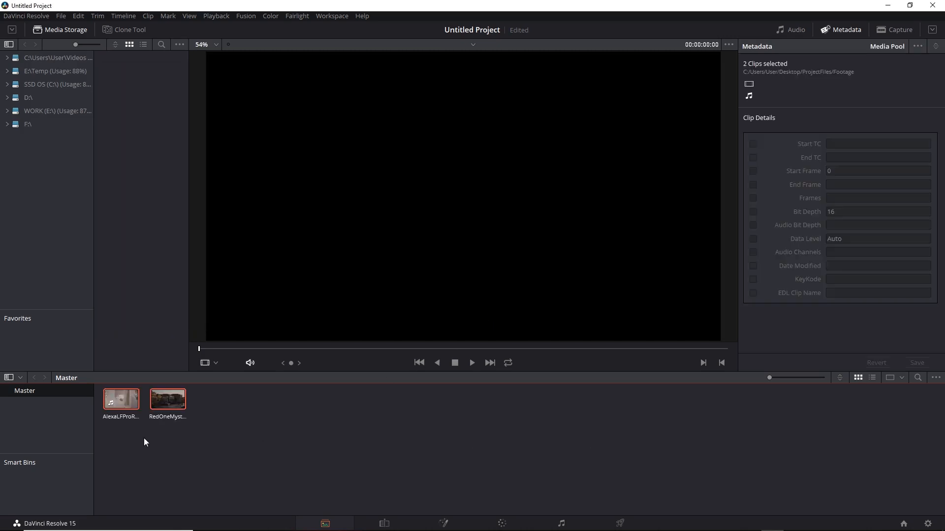
pyautogui.moveTo(164, 431)
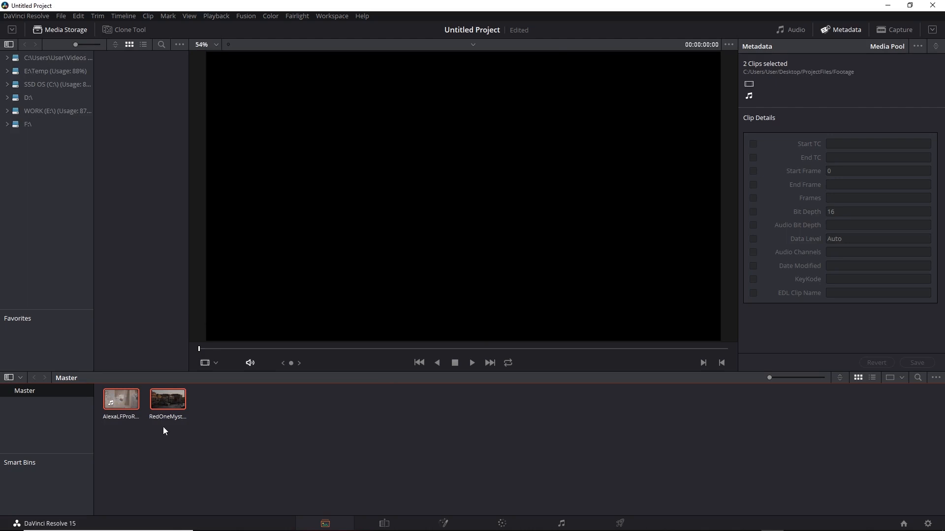
pyautogui.click(120, 400)
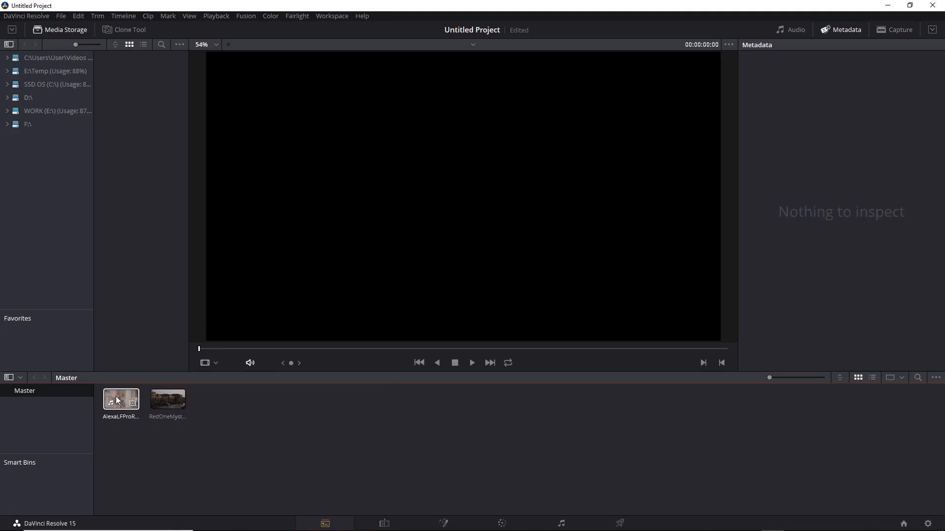
pyautogui.rightClick(120, 400)
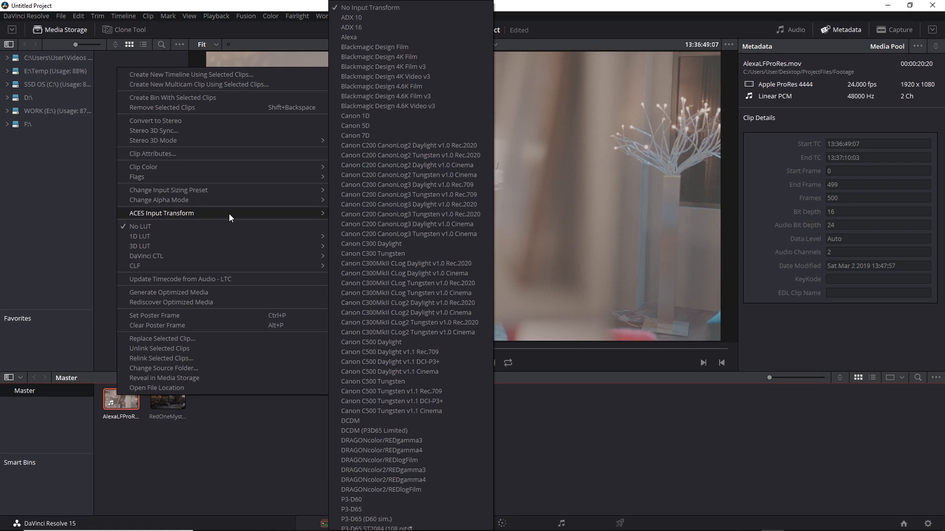
pyautogui.moveTo(372, 37)
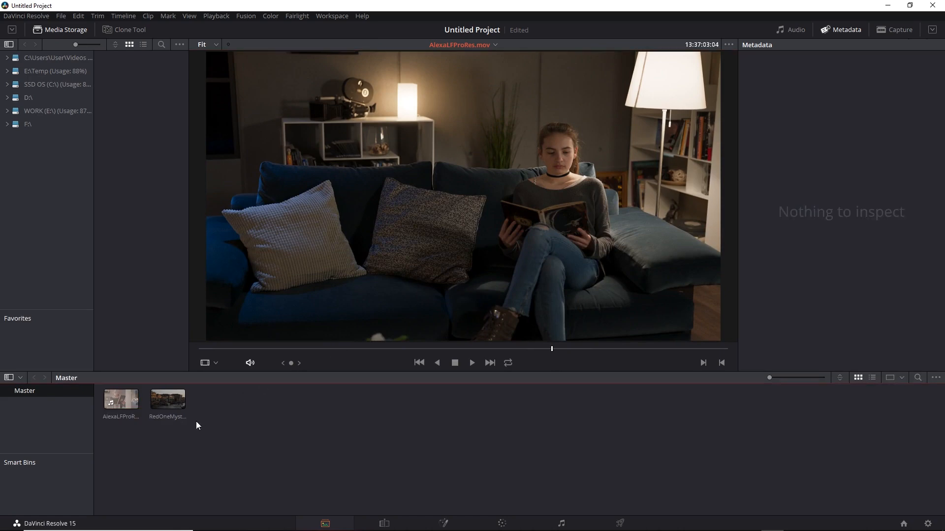
pyautogui.click(167, 399)
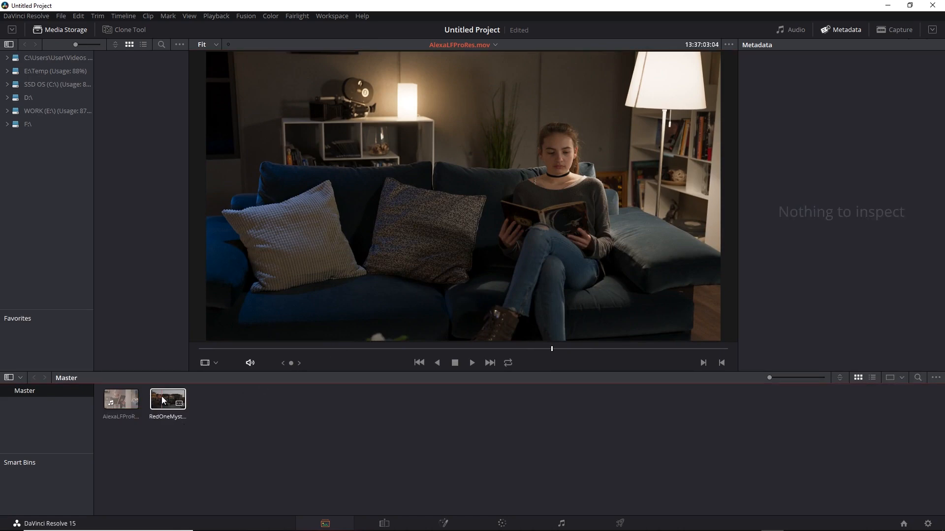
pyautogui.rightClick(168, 399)
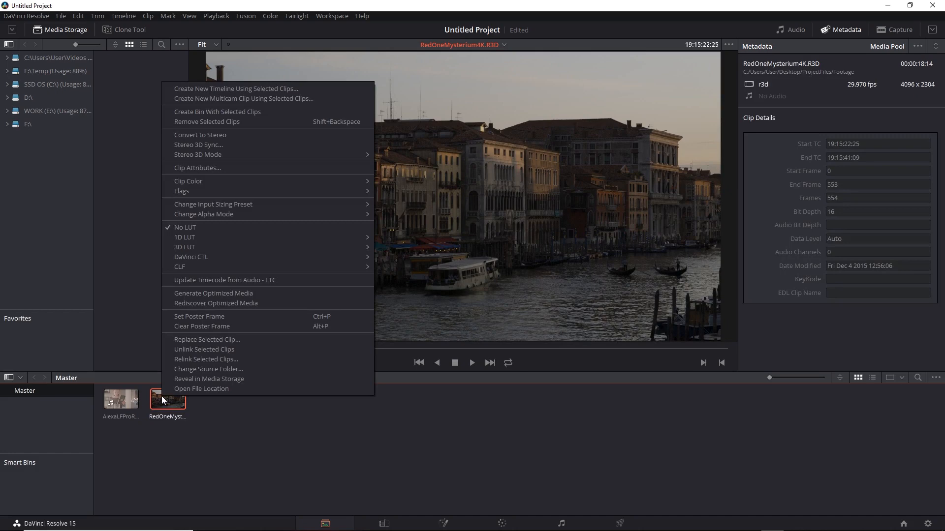
pyautogui.moveTo(262, 230)
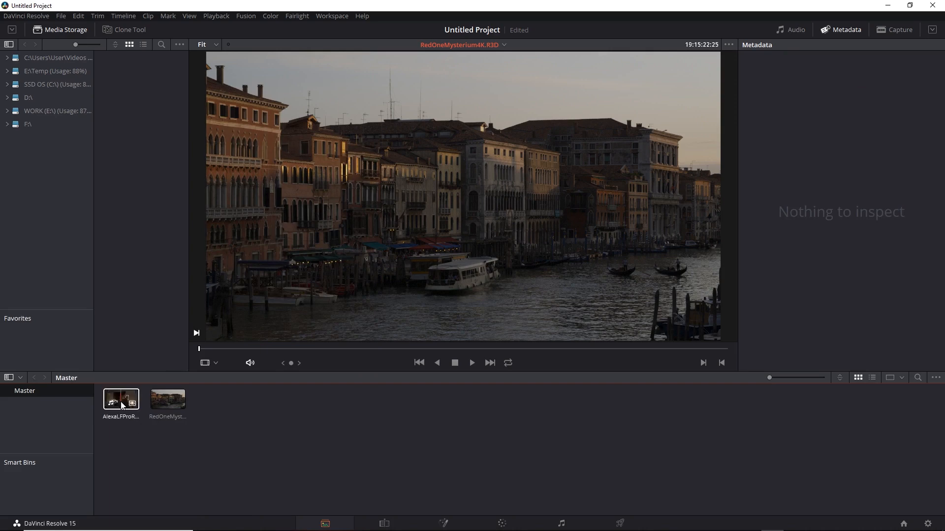
pyautogui.click(120, 400)
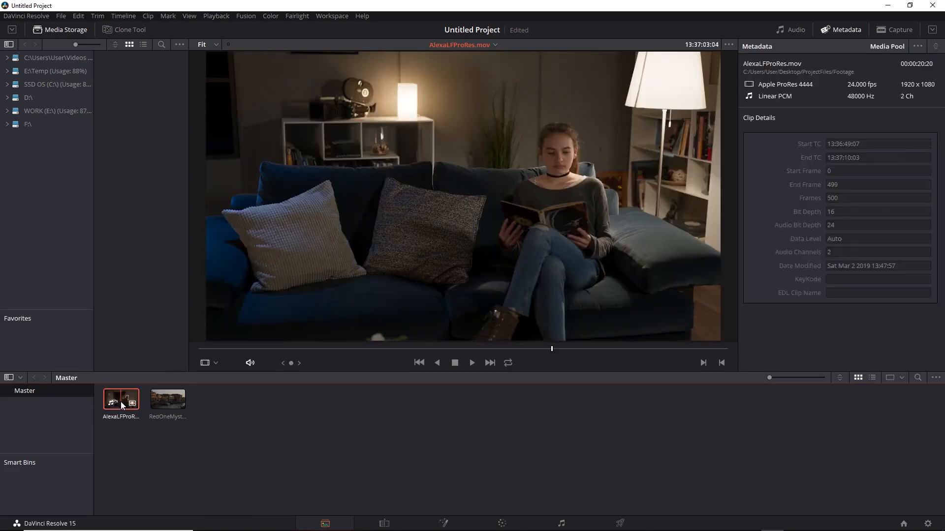
pyautogui.click(167, 400)
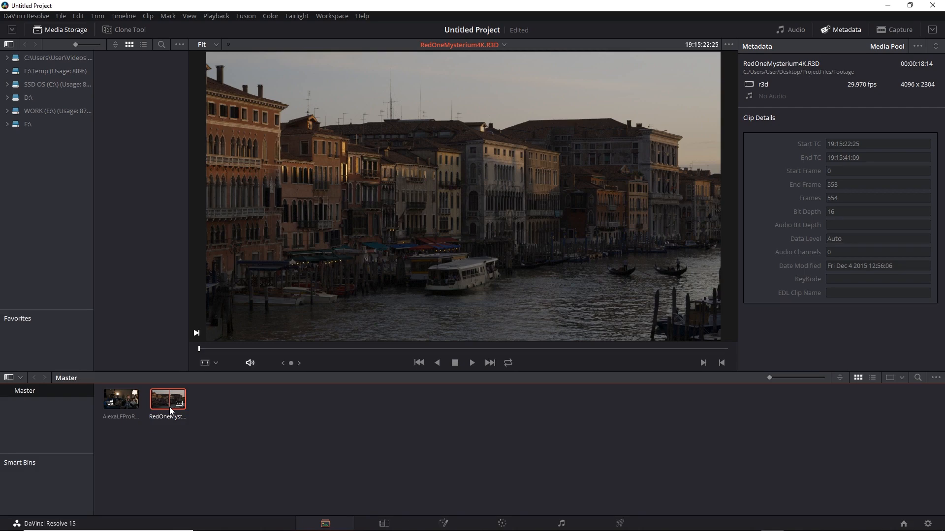
pyautogui.moveTo(208, 413)
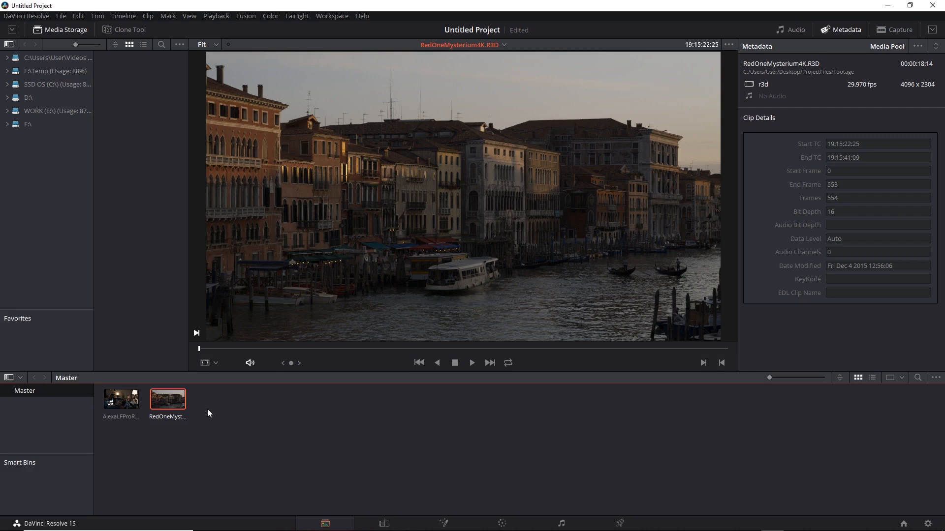
pyautogui.moveTo(388, 303)
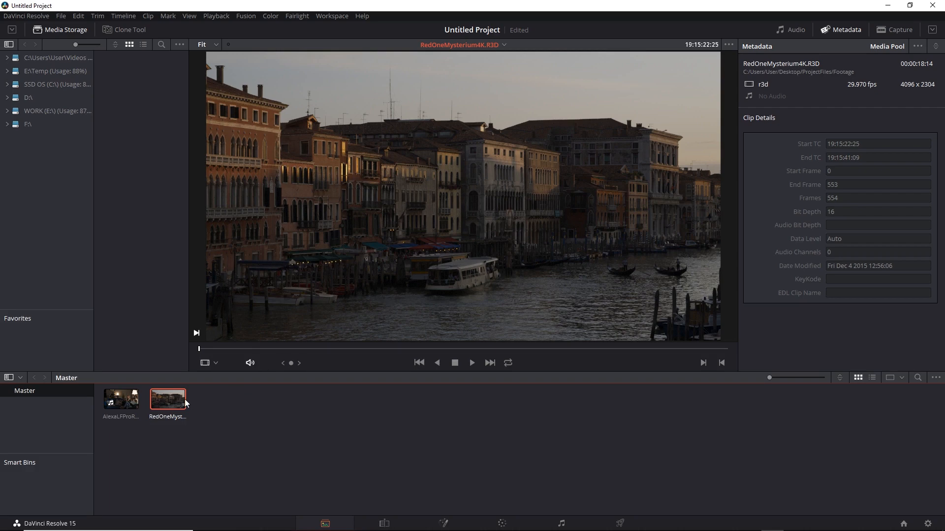
# - Create Timeline 1 from the selected RED and Alexa clips and open the Alexa shot on the Color page
pyautogui.rightClick(167, 401)
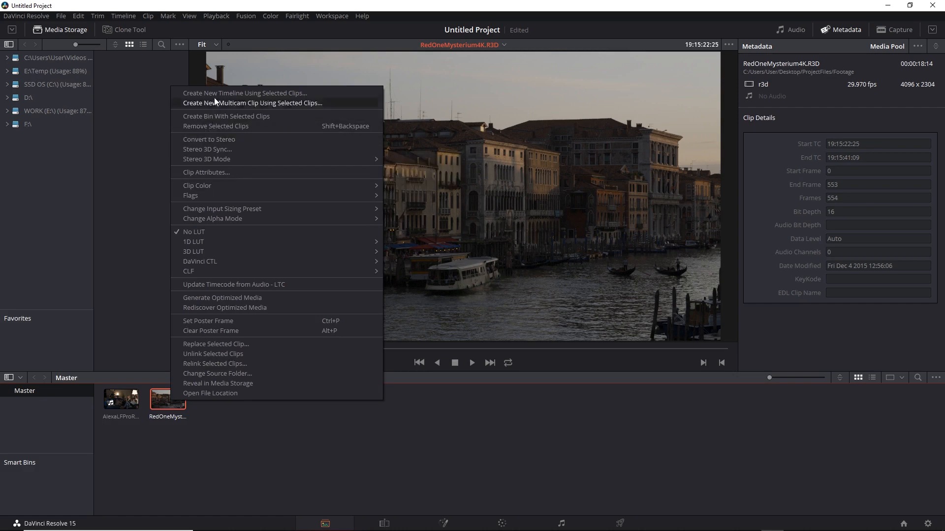
pyautogui.click(244, 93)
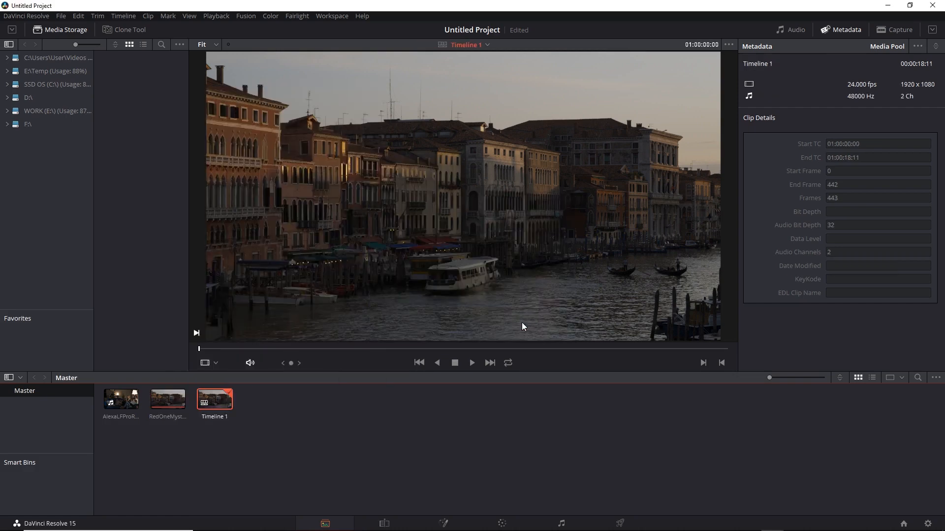
pyautogui.click(383, 523)
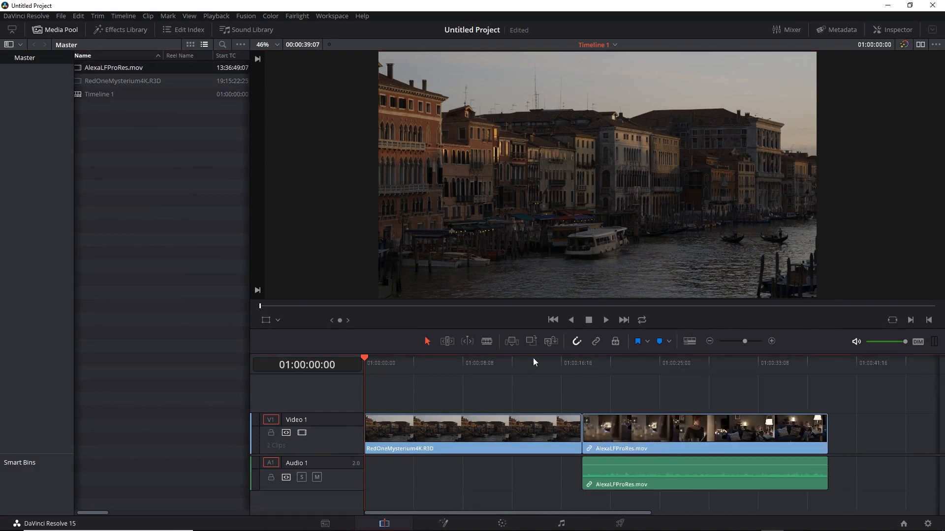
pyautogui.click(684, 362)
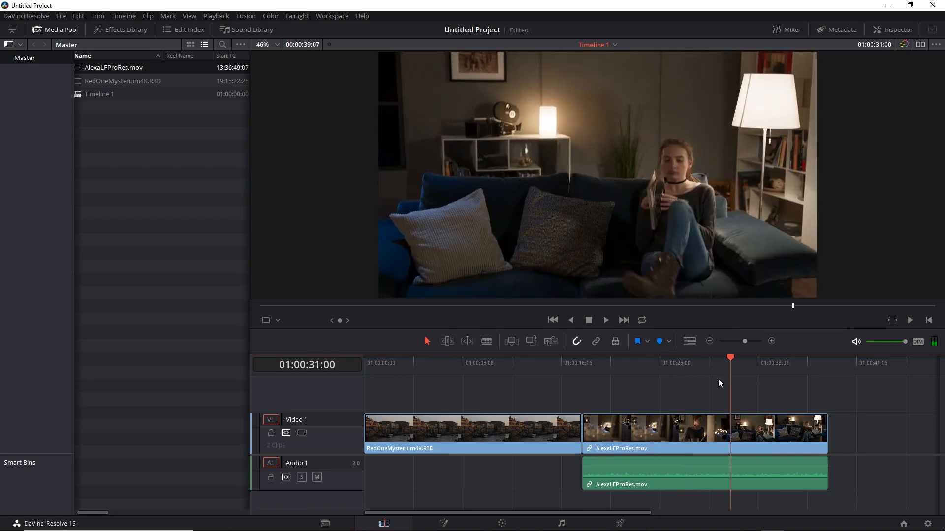
pyautogui.click(500, 523)
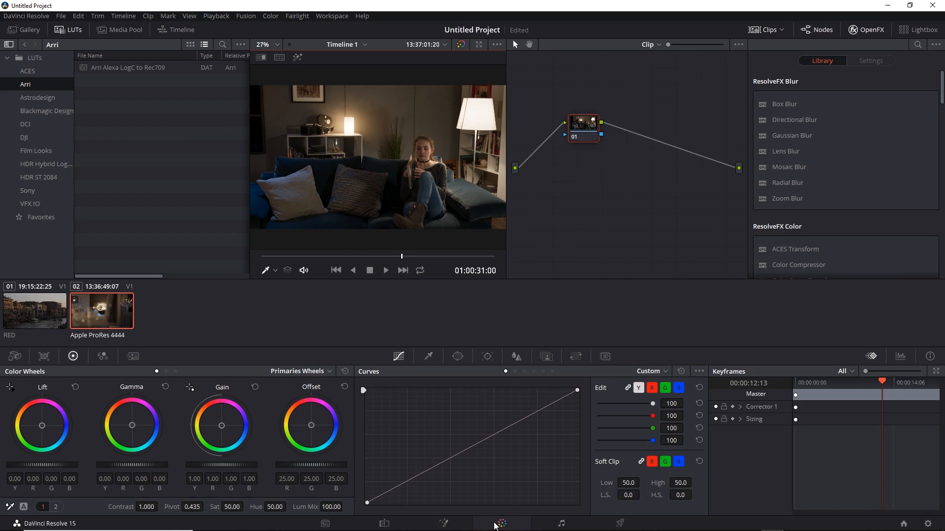
pyautogui.moveTo(599, 236)
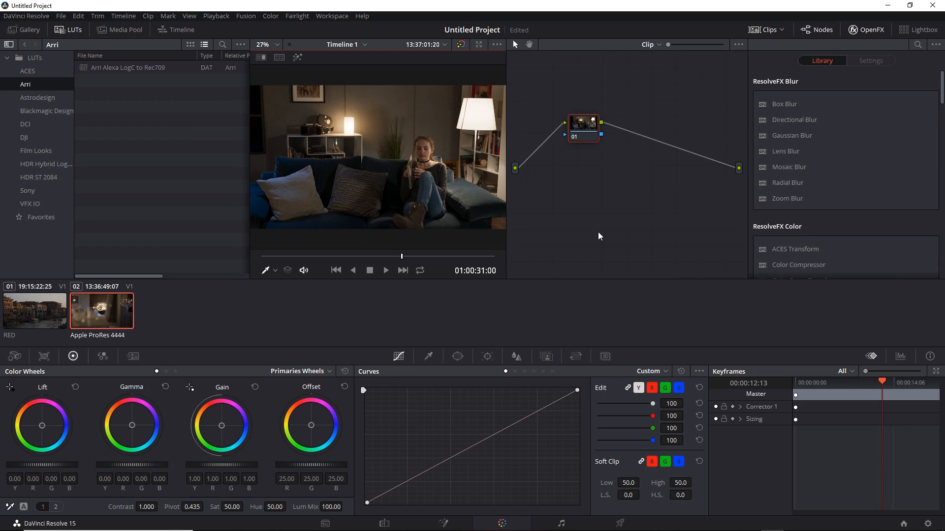
pyautogui.moveTo(743, 419)
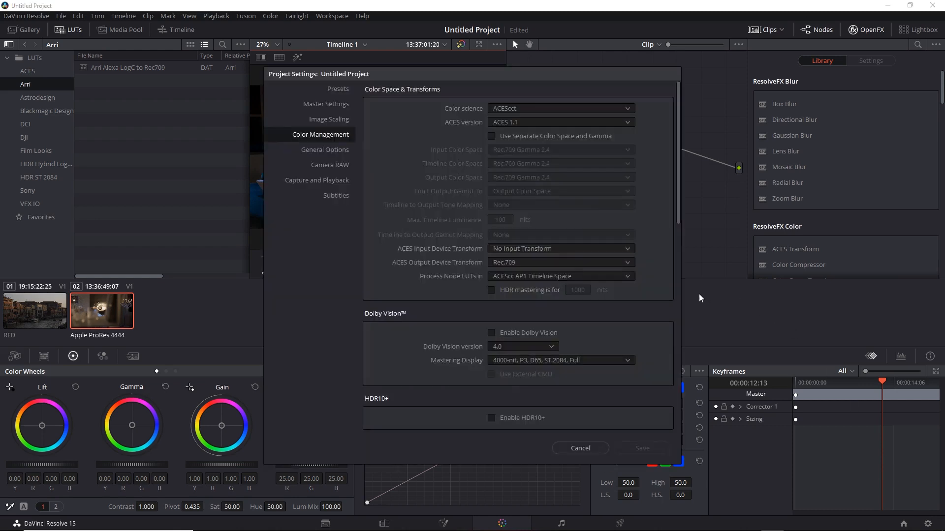
# - Set the ACES output device transform to No Output Transform and save the project settings
pyautogui.click(628, 262)
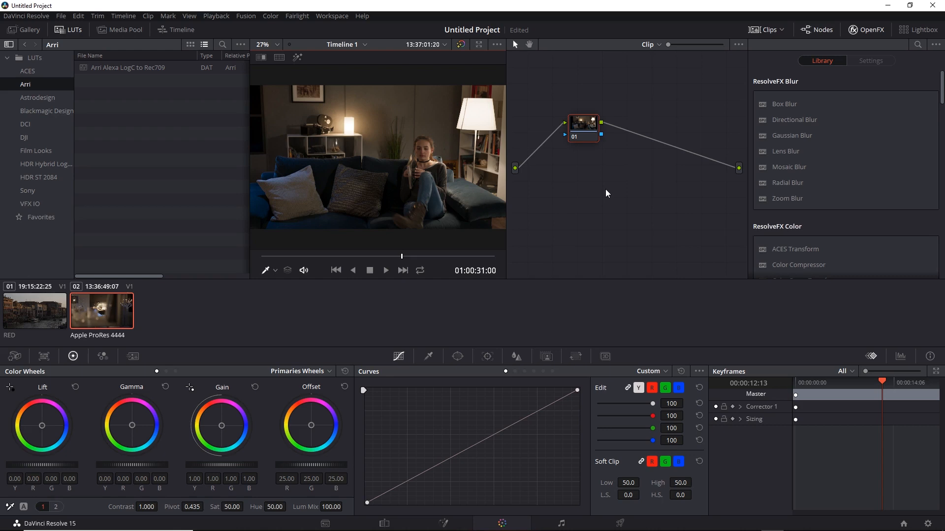
pyautogui.moveTo(584, 219)
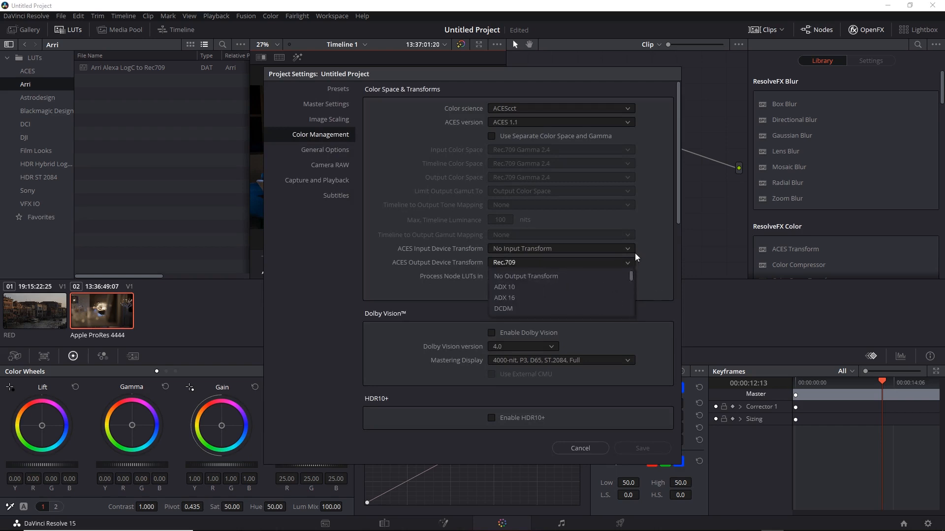
pyautogui.click(525, 276)
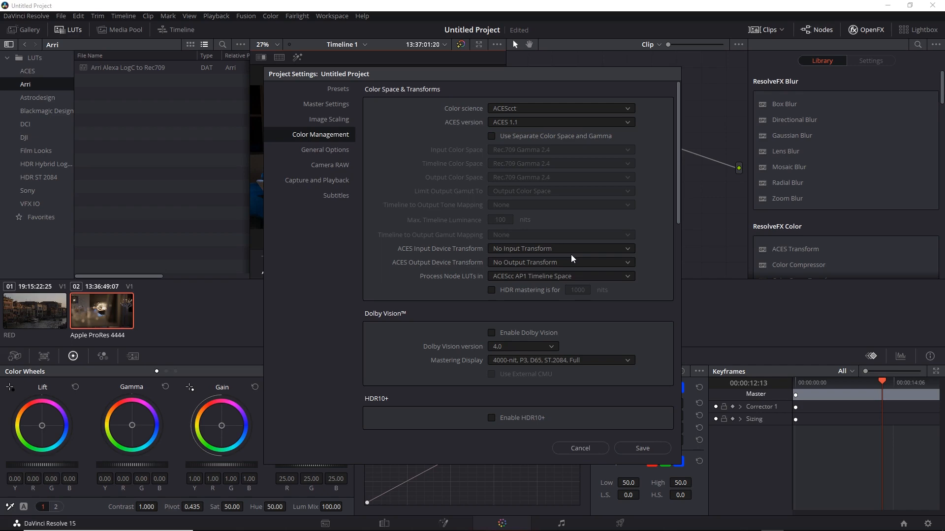
pyautogui.click(618, 523)
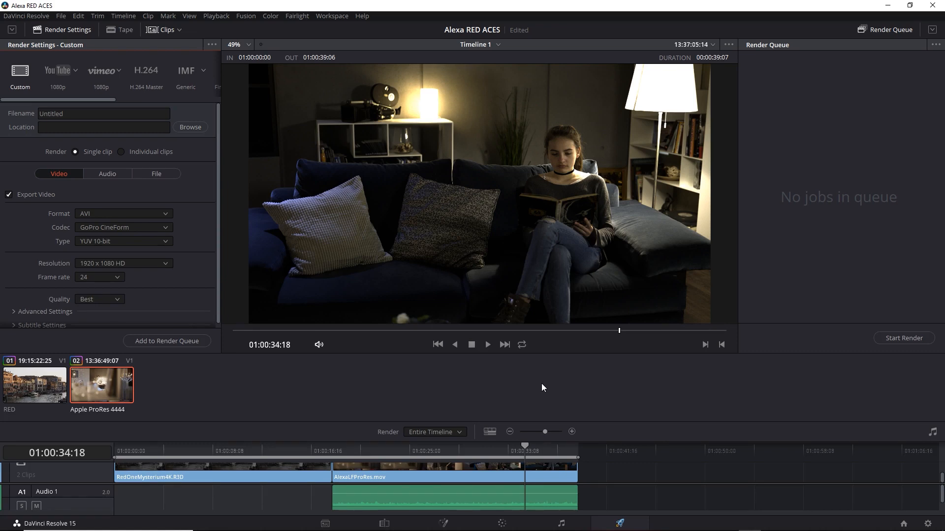
pyautogui.moveTo(169, 220)
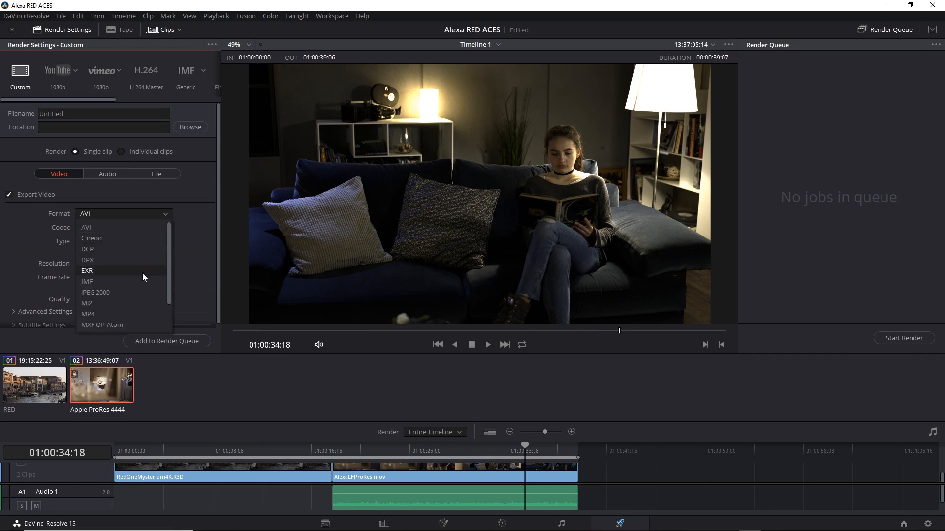
# - Choose EXR as the render format on the Deliver page
pyautogui.click(86, 270)
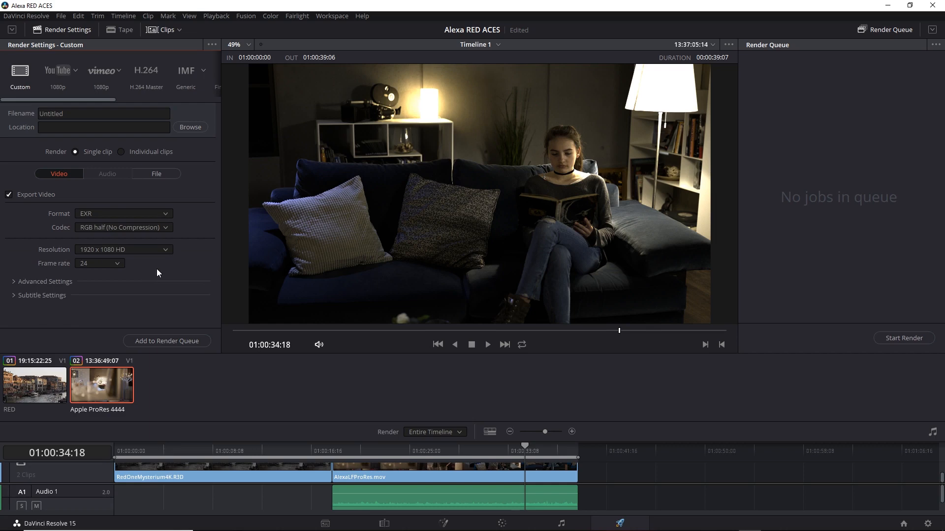
pyautogui.moveTo(195, 245)
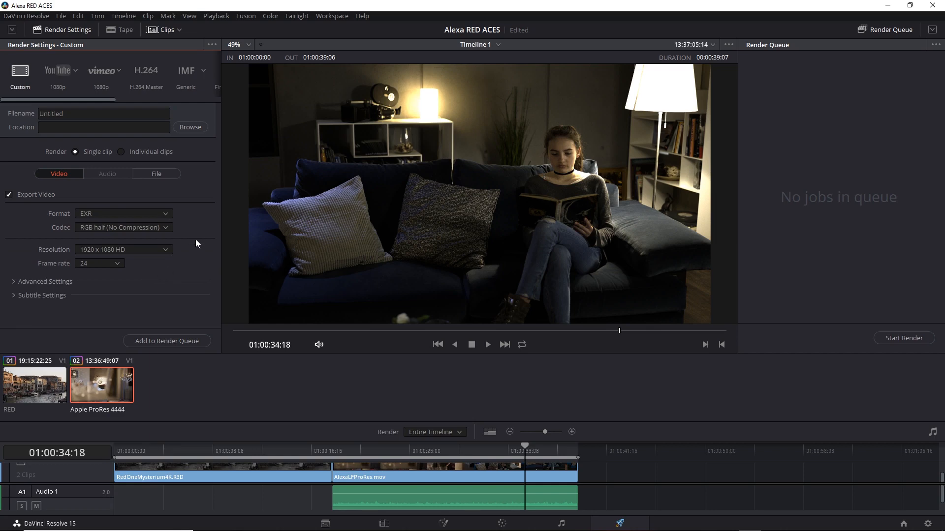
pyautogui.moveTo(193, 235)
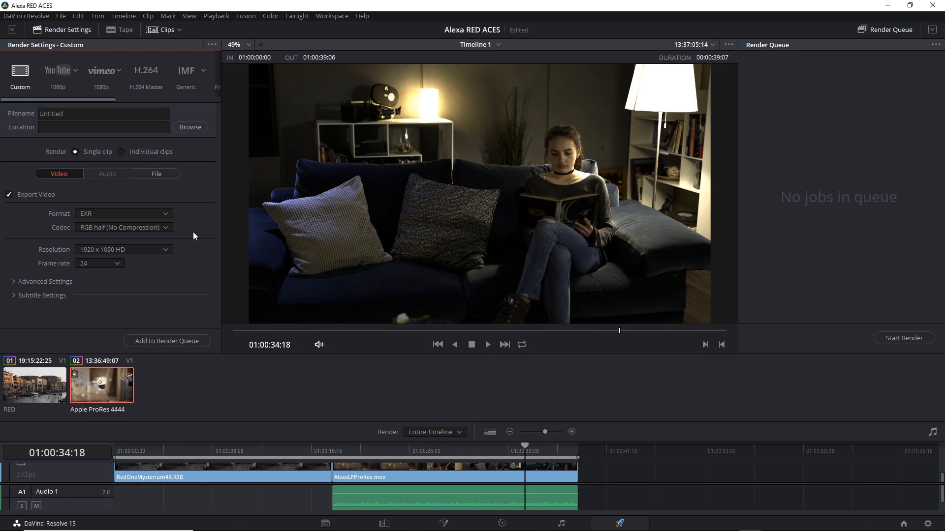
pyautogui.moveTo(201, 234)
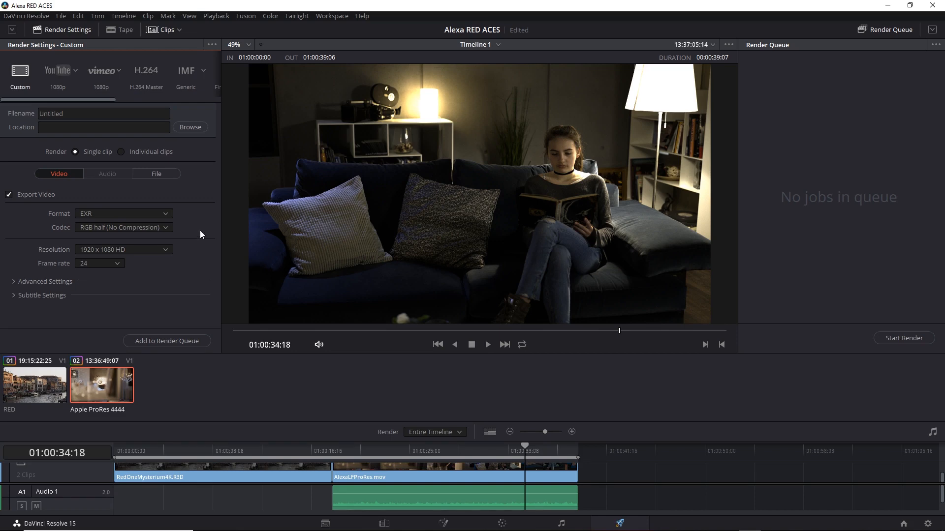
pyautogui.moveTo(656, 326)
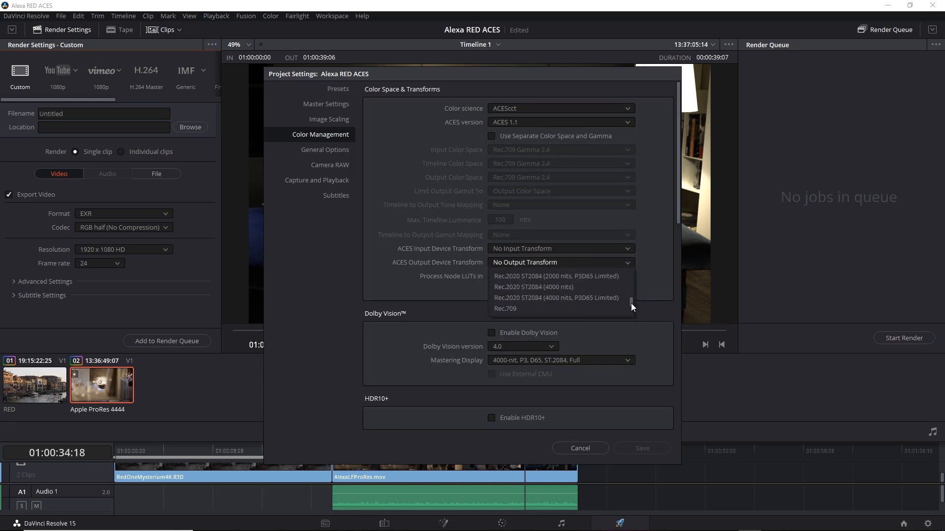
# - Set the ACES output transform back to Rec.709 and confirm the render format stays EXR
pyautogui.click(507, 308)
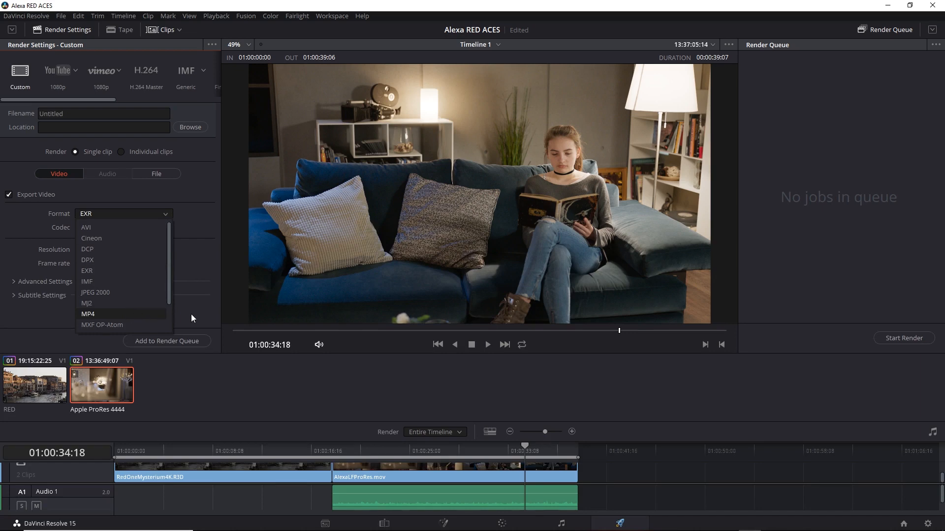
pyautogui.click(87, 270)
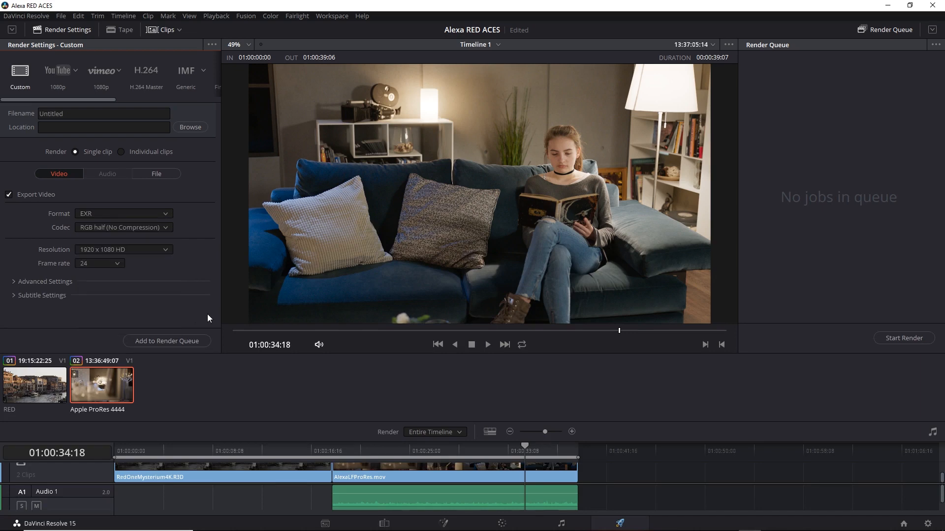